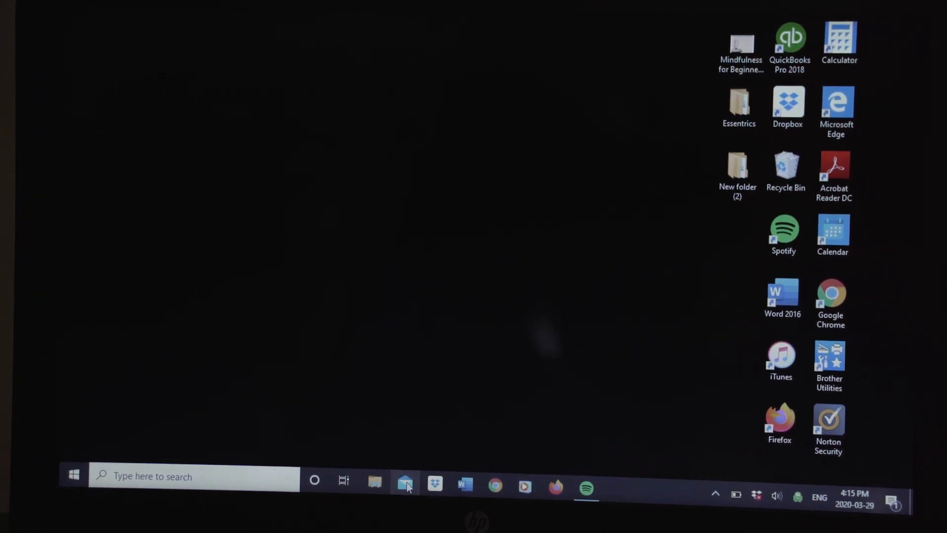
Launch Windows Mail from the taskbar to show the Gmail inbox
left_click(406, 485)
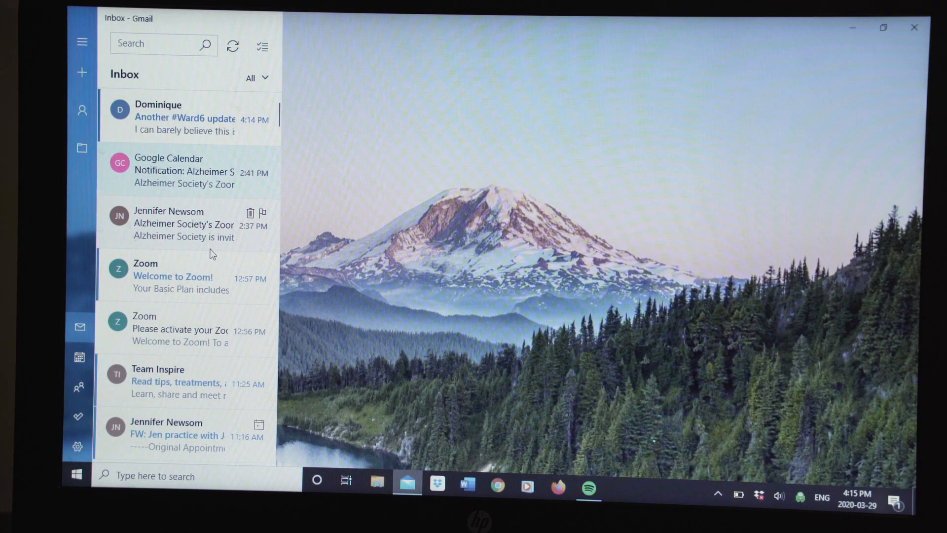
mouse_move(208, 245)
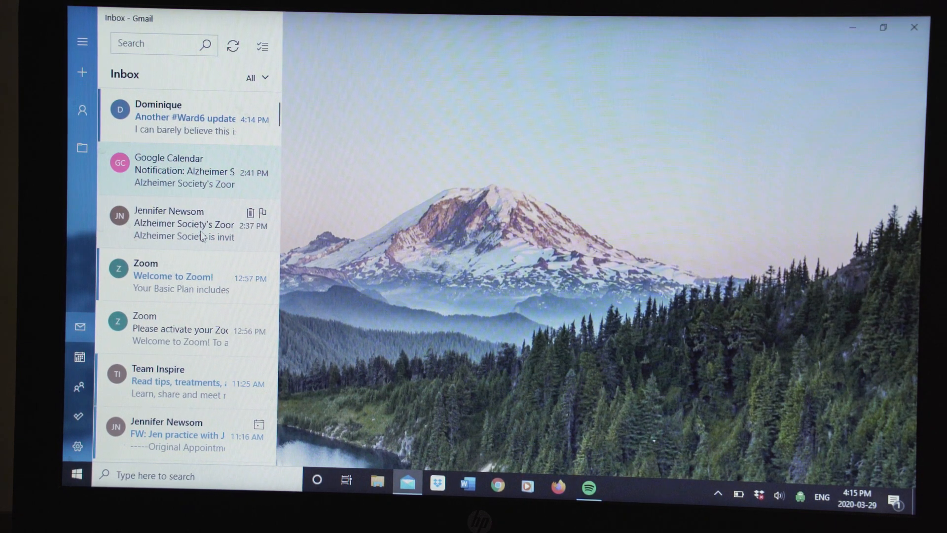
left_click(185, 224)
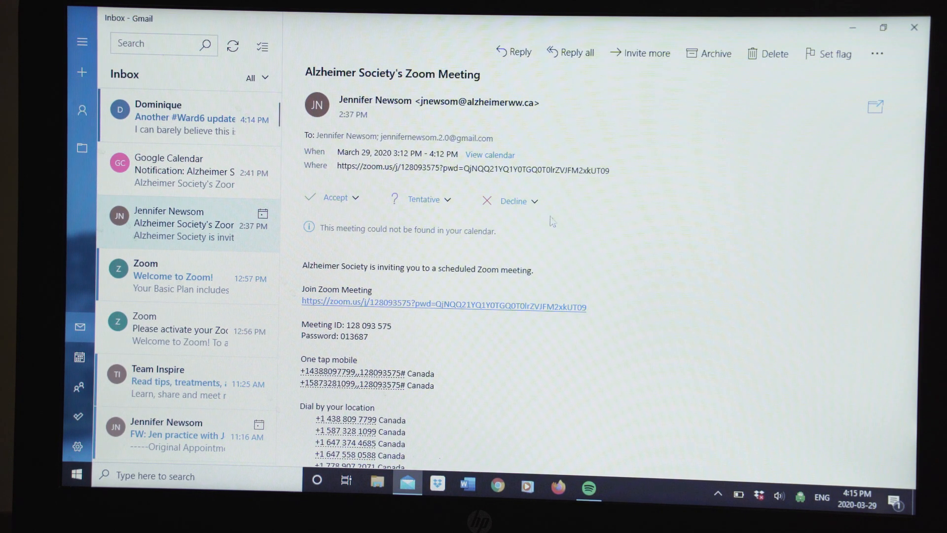
mouse_move(333, 219)
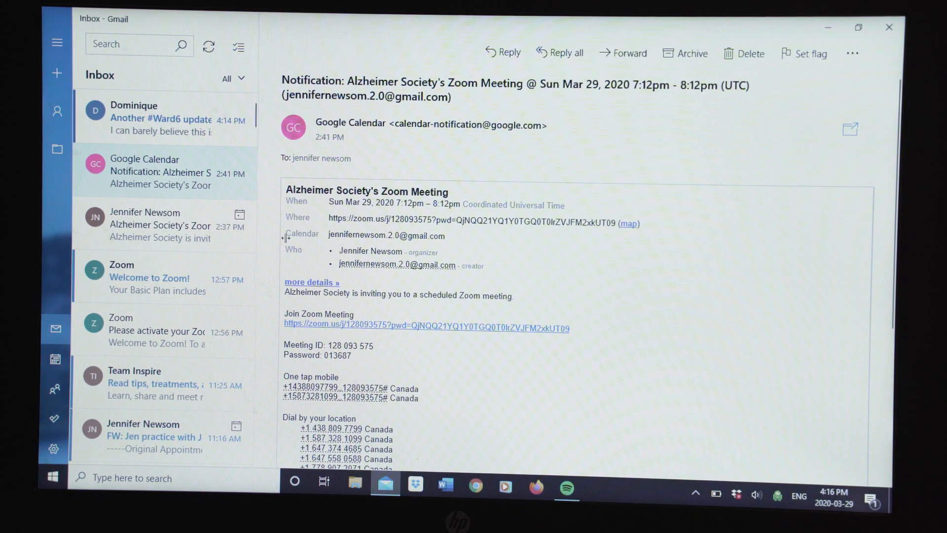
left_click(163, 224)
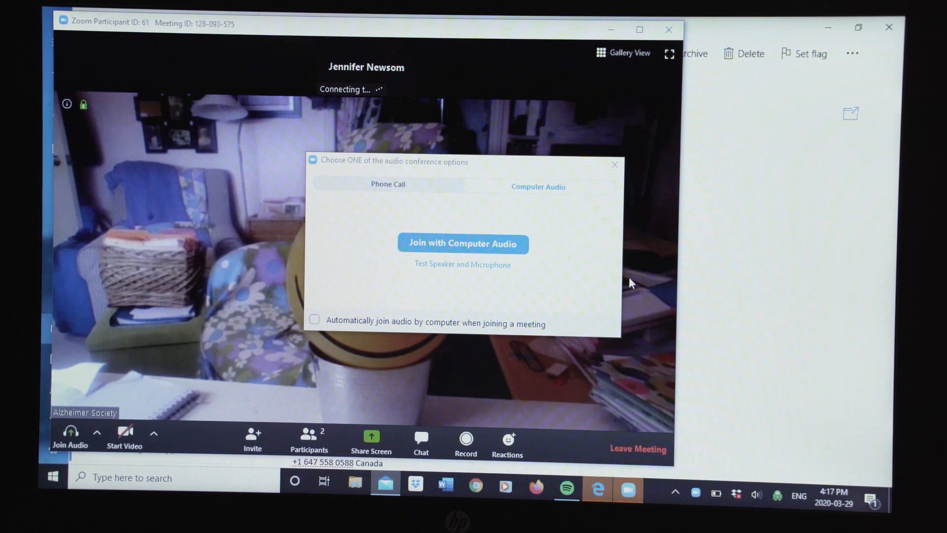
mouse_move(625, 403)
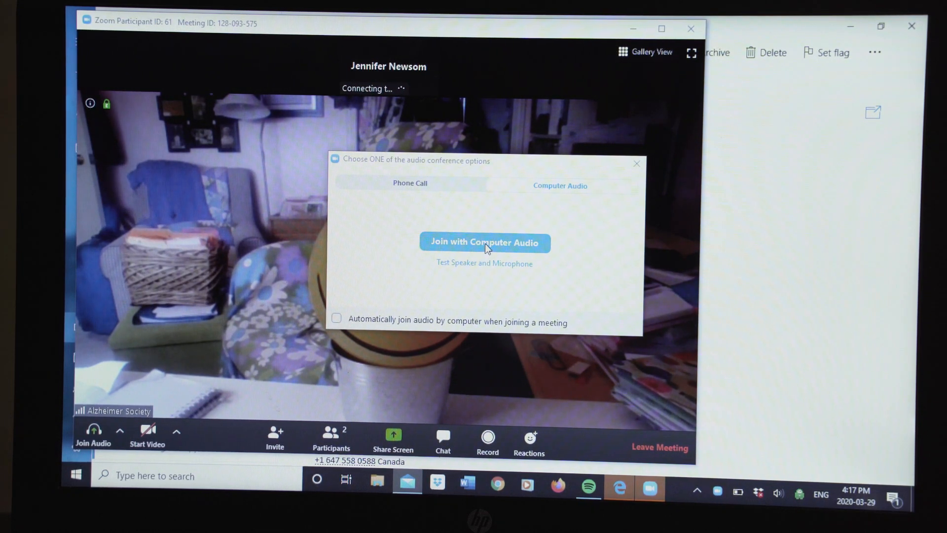
Join the meeting audio with Join with Computer Audio
left_click(484, 242)
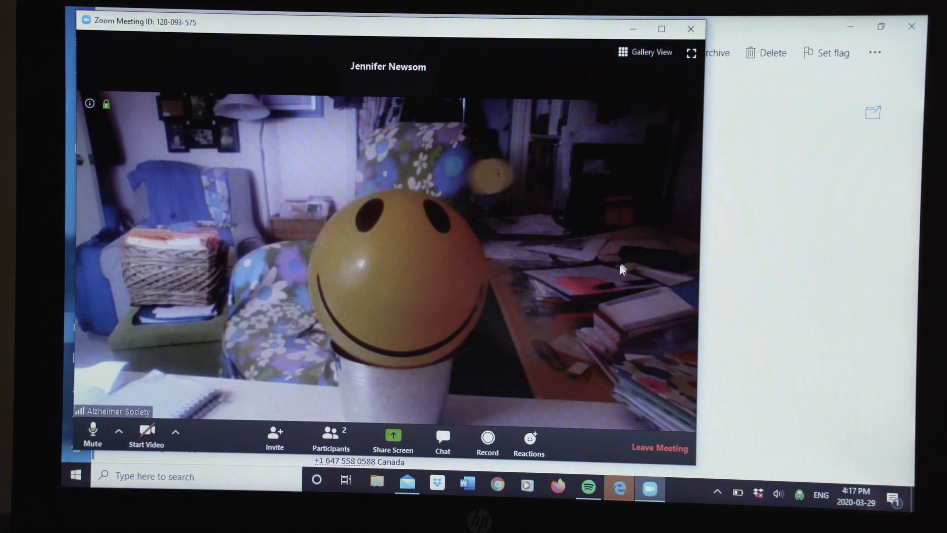
mouse_move(613, 284)
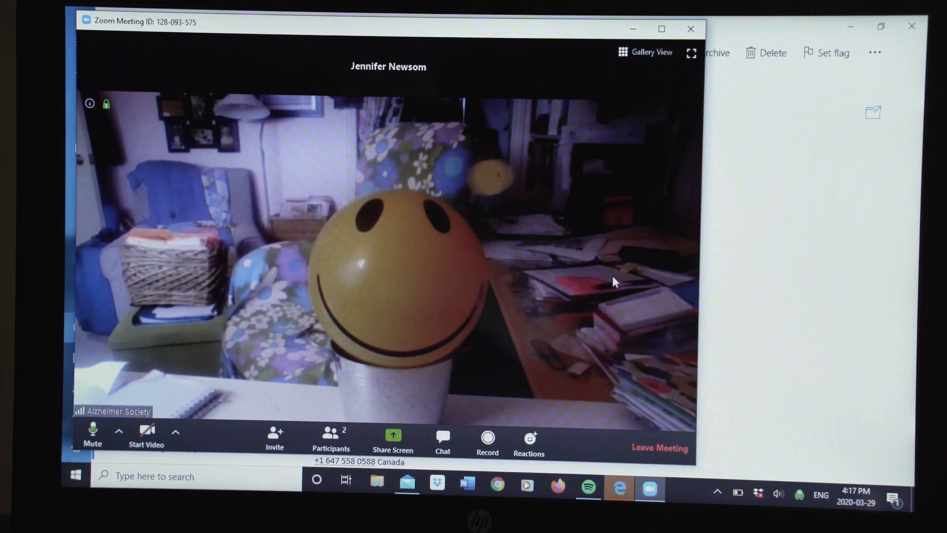
mouse_move(595, 267)
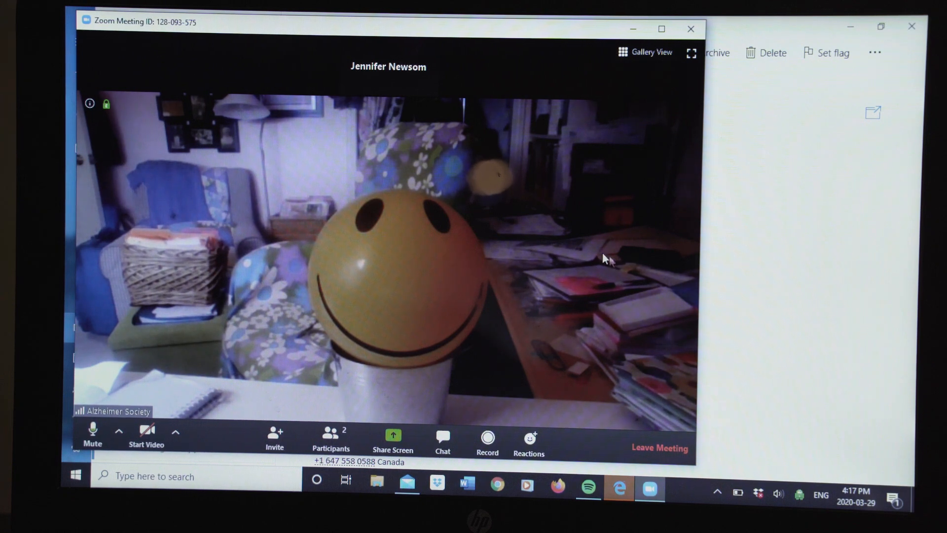
mouse_move(625, 224)
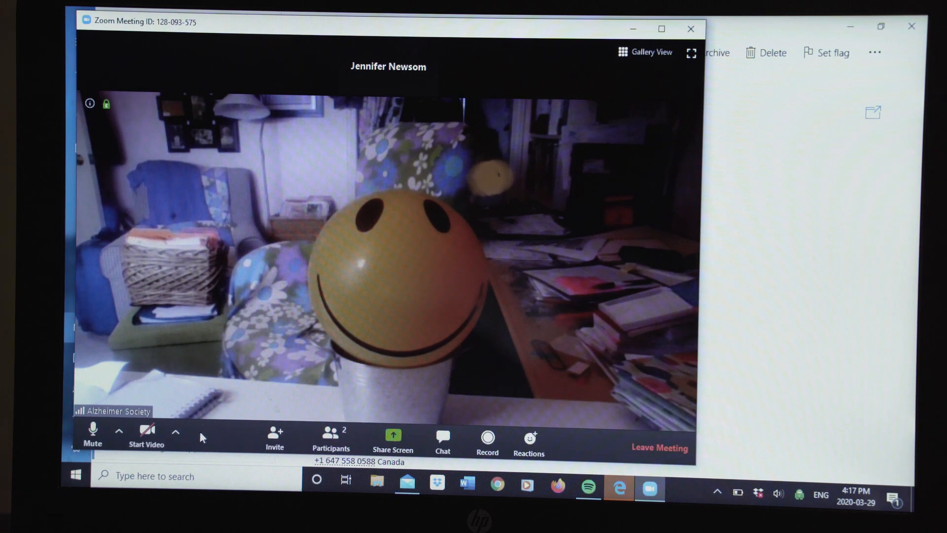
mouse_move(629, 421)
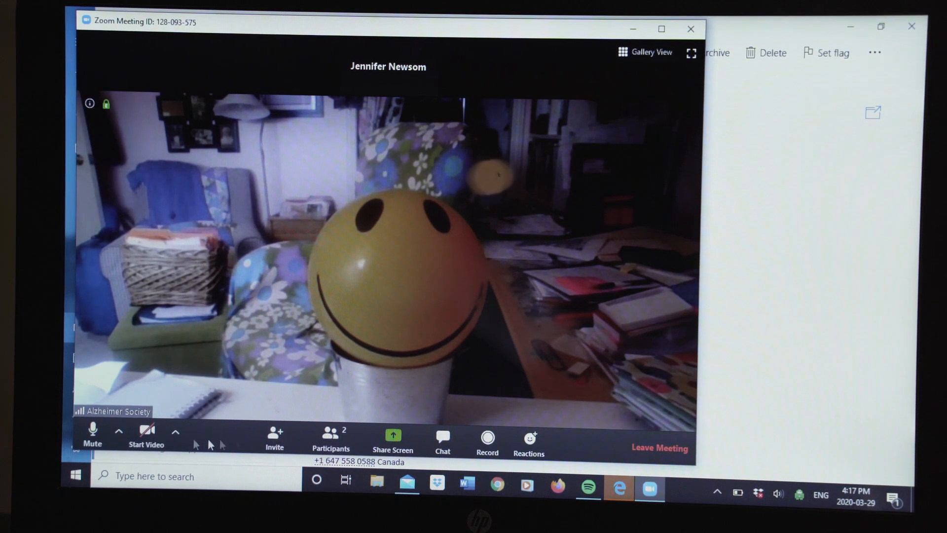
Mute my microphone from the meeting toolbar
left_click(92, 438)
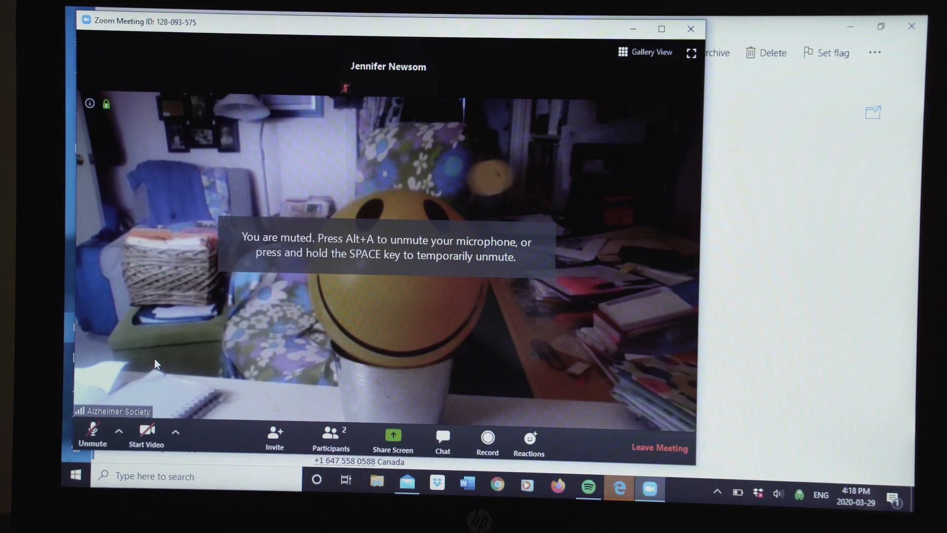
mouse_move(146, 430)
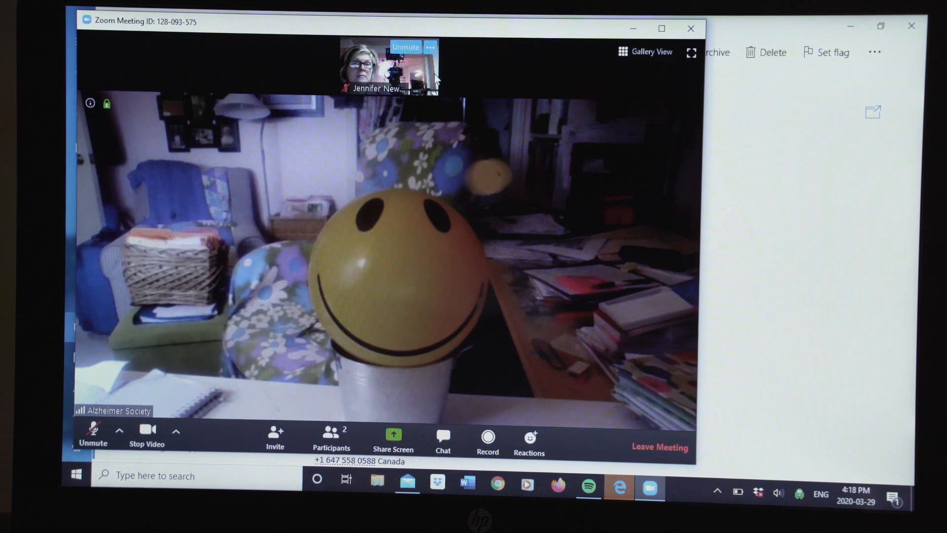
mouse_move(488, 77)
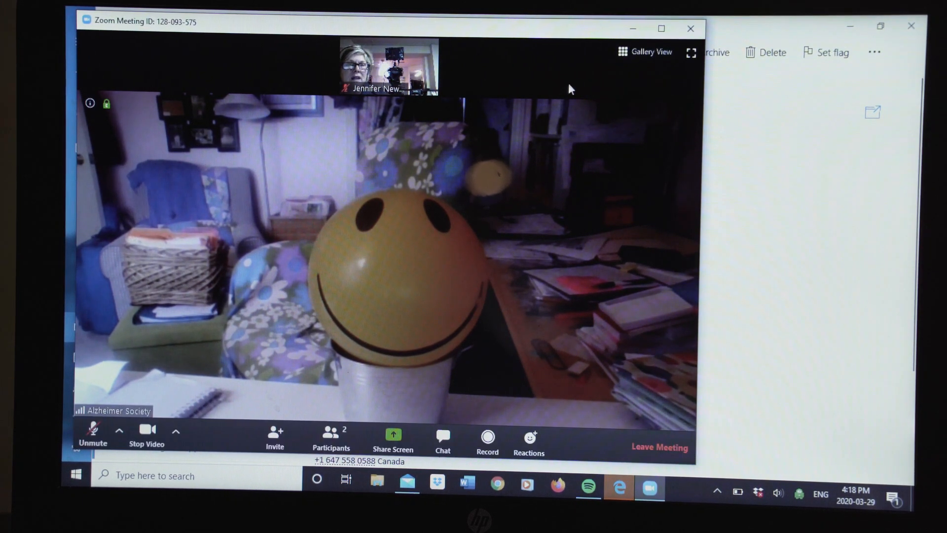
mouse_move(645, 51)
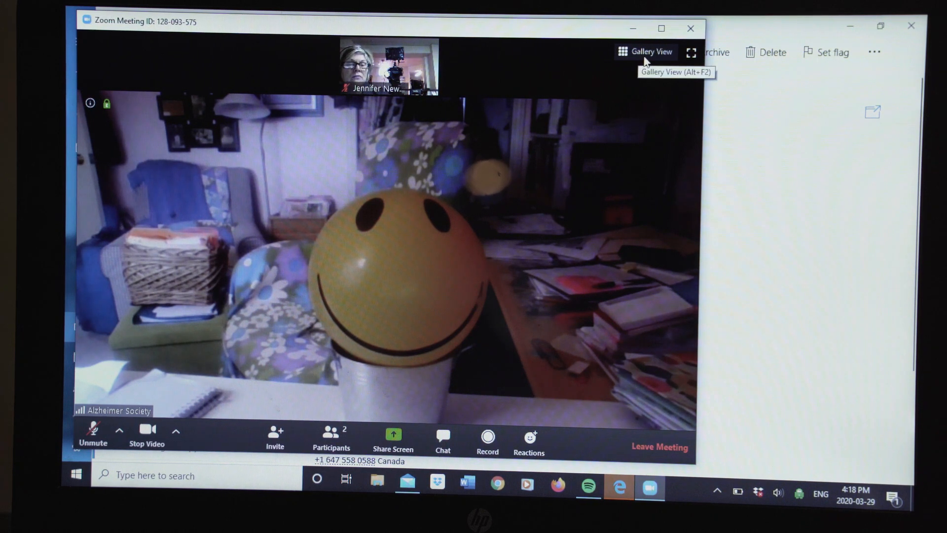
left_click(646, 52)
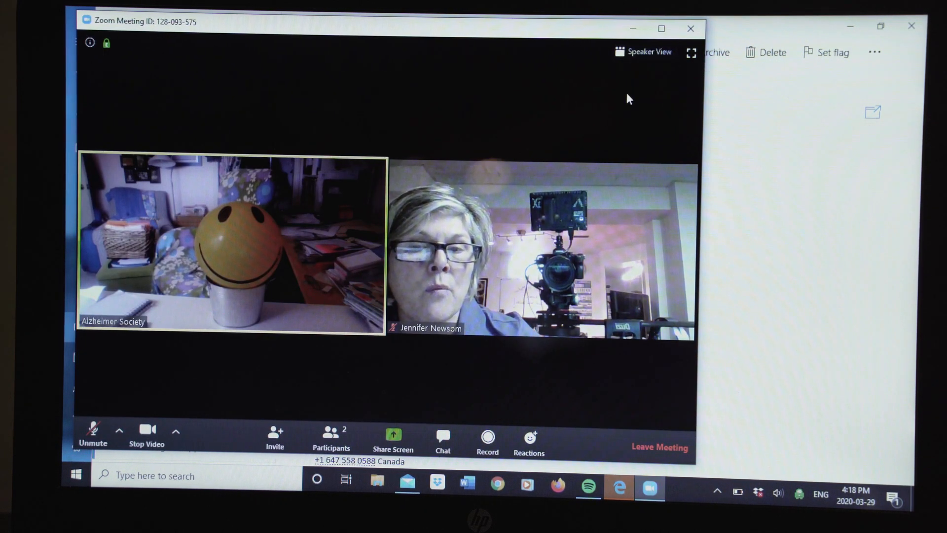
mouse_move(674, 115)
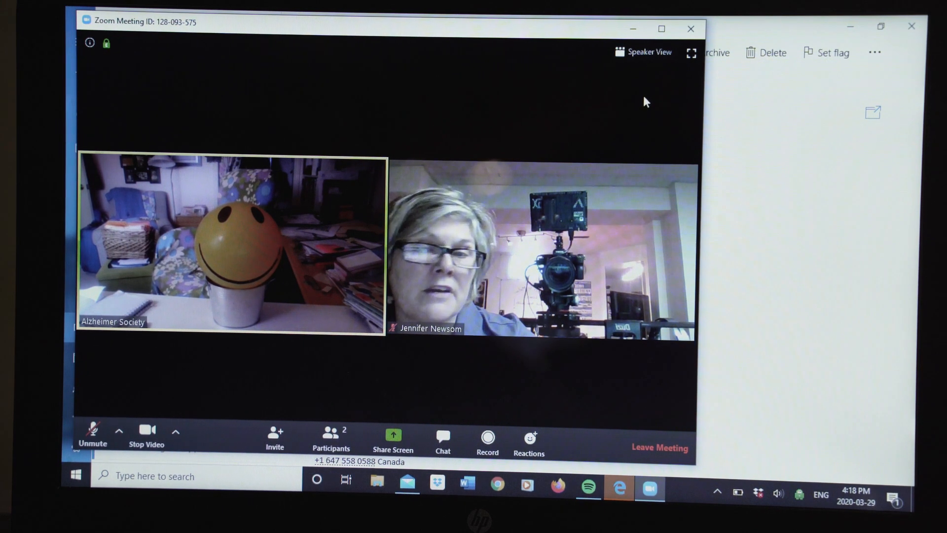
mouse_move(331, 242)
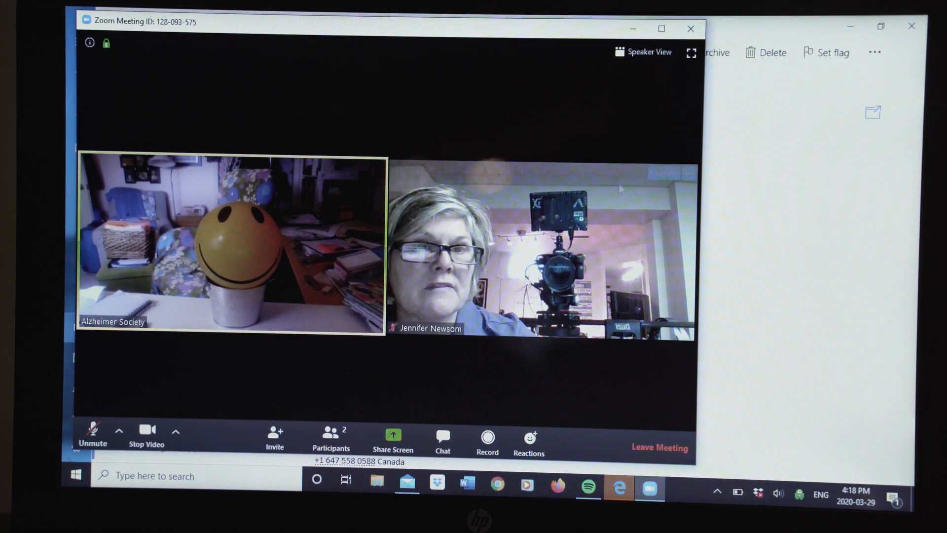
left_click(642, 52)
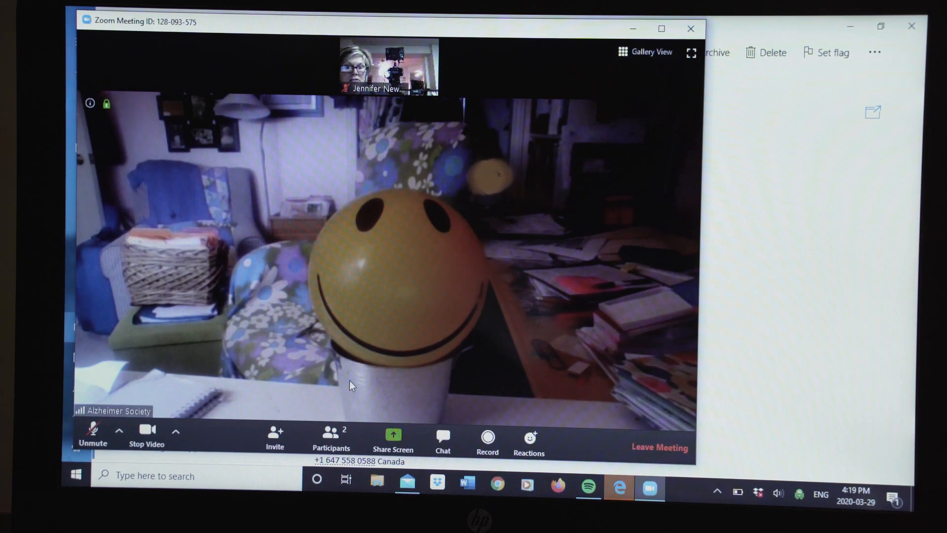
Show the Participants panel and mute my microphone again
left_click(331, 438)
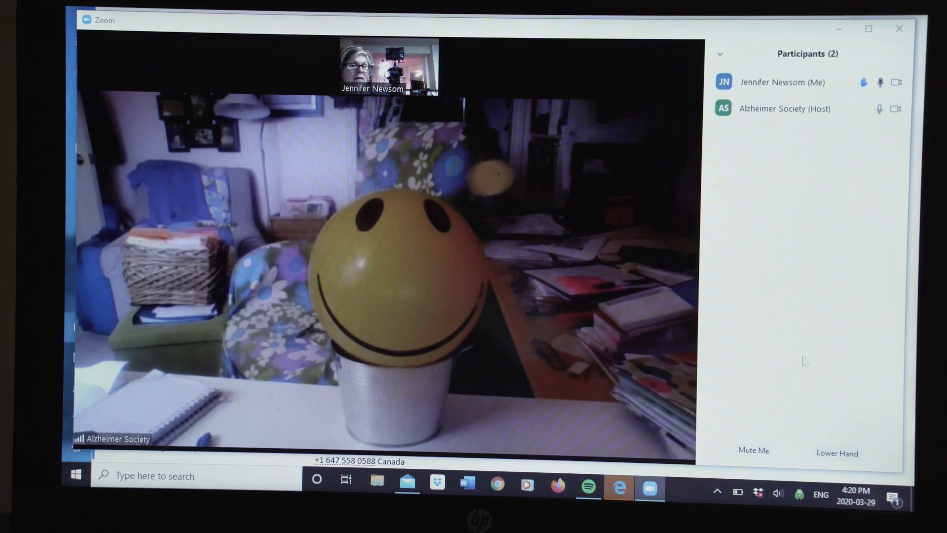
left_click(752, 450)
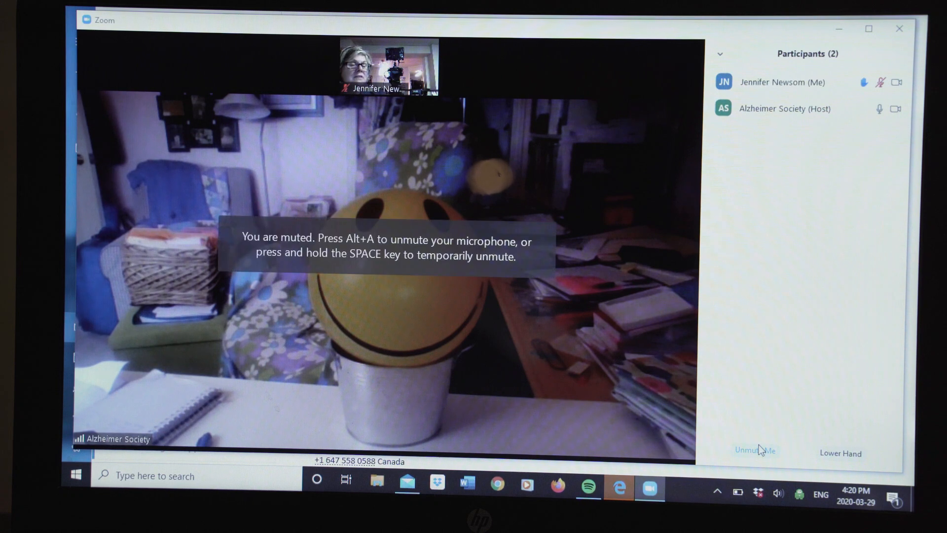